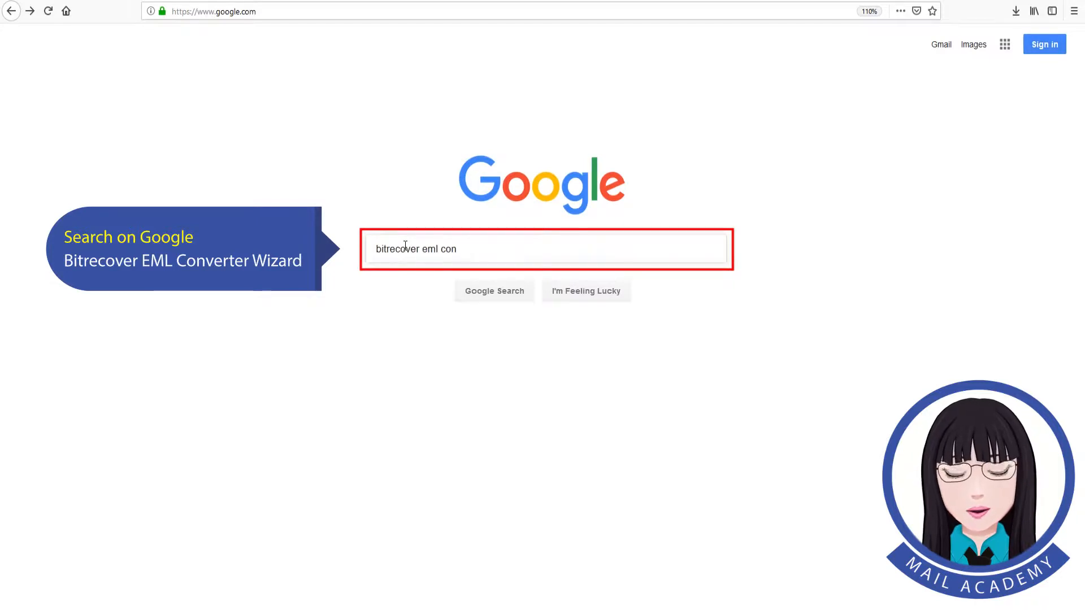
- Search Google for 'bitrecover eml converter wizard'
type("verter wizard")
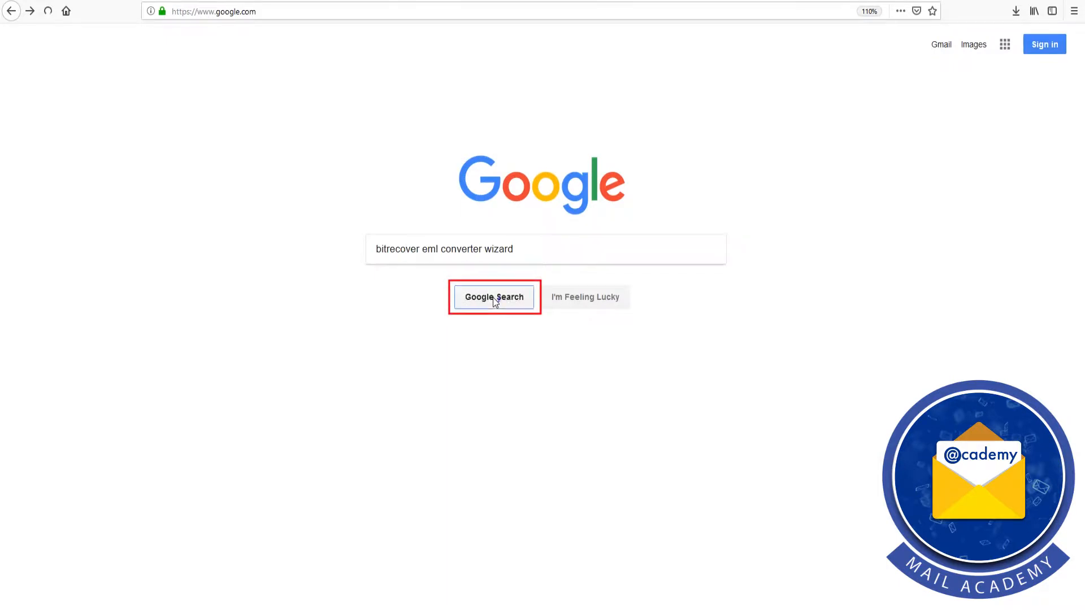
left_click(494, 297)
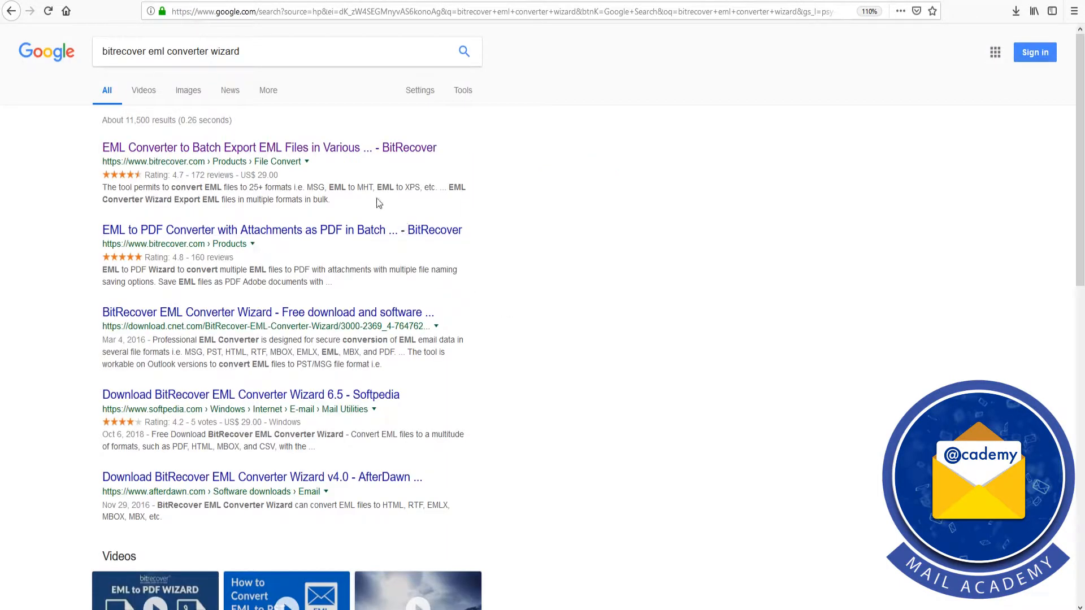
mouse_move(269, 146)
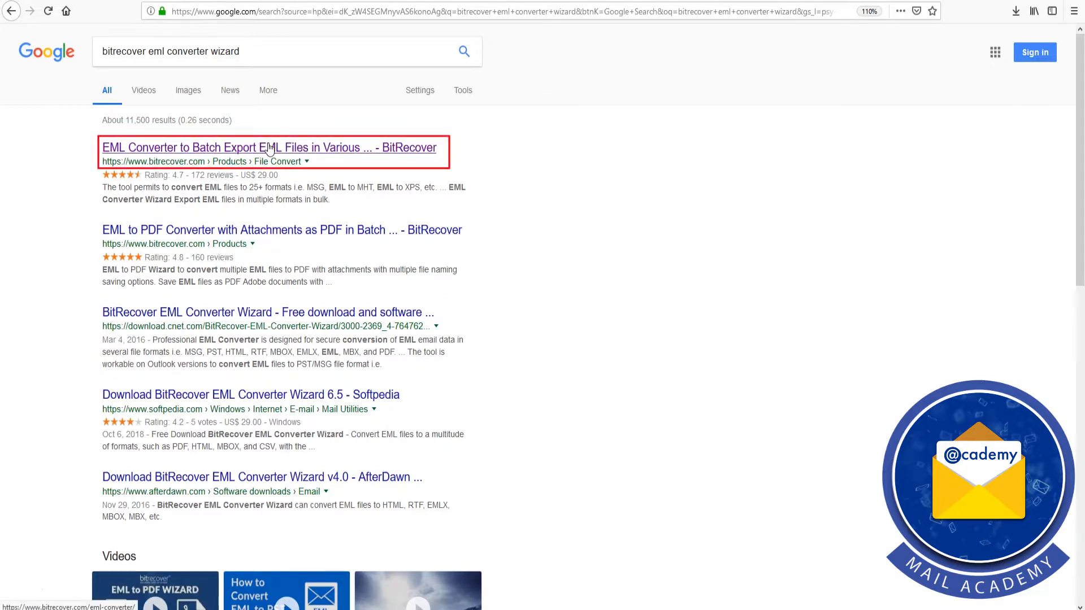
- Download the EML Converter Wizard installer from BitRecover's page and launch it from Downloads
left_click(269, 147)
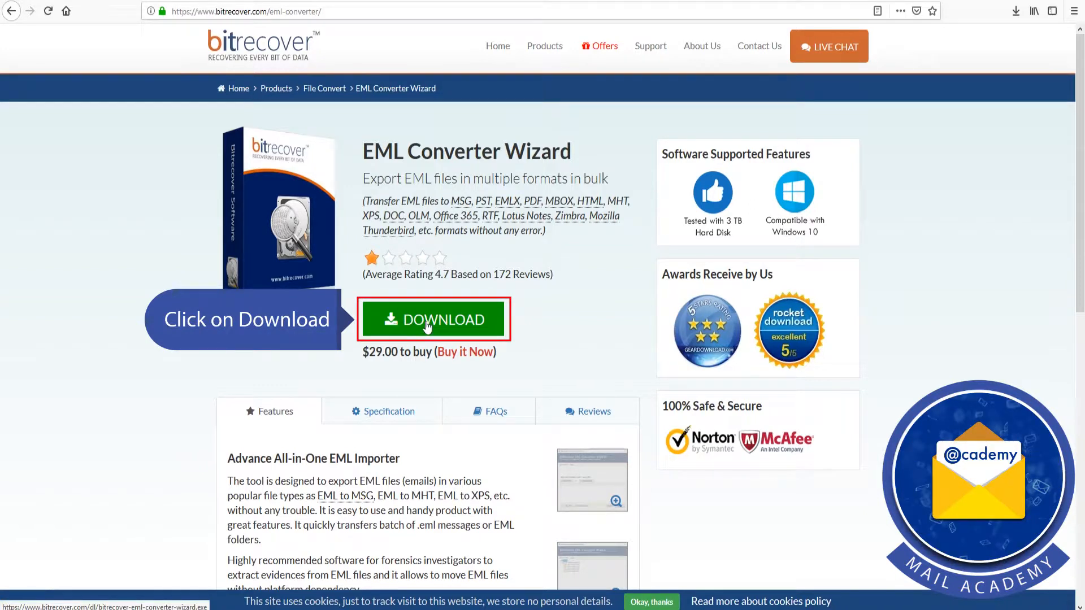
left_click(433, 318)
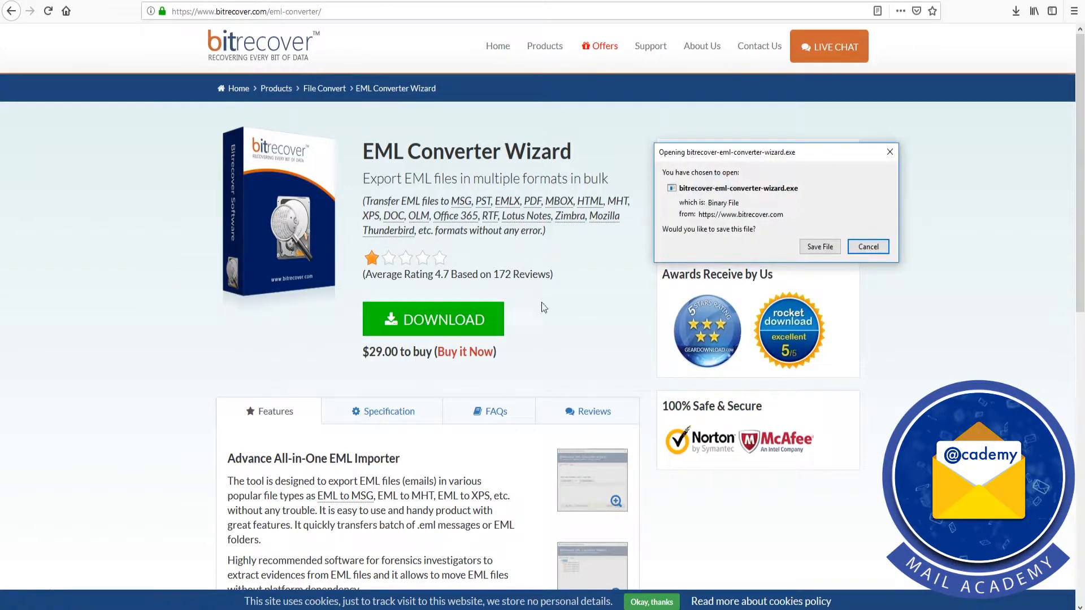
left_click(867, 246)
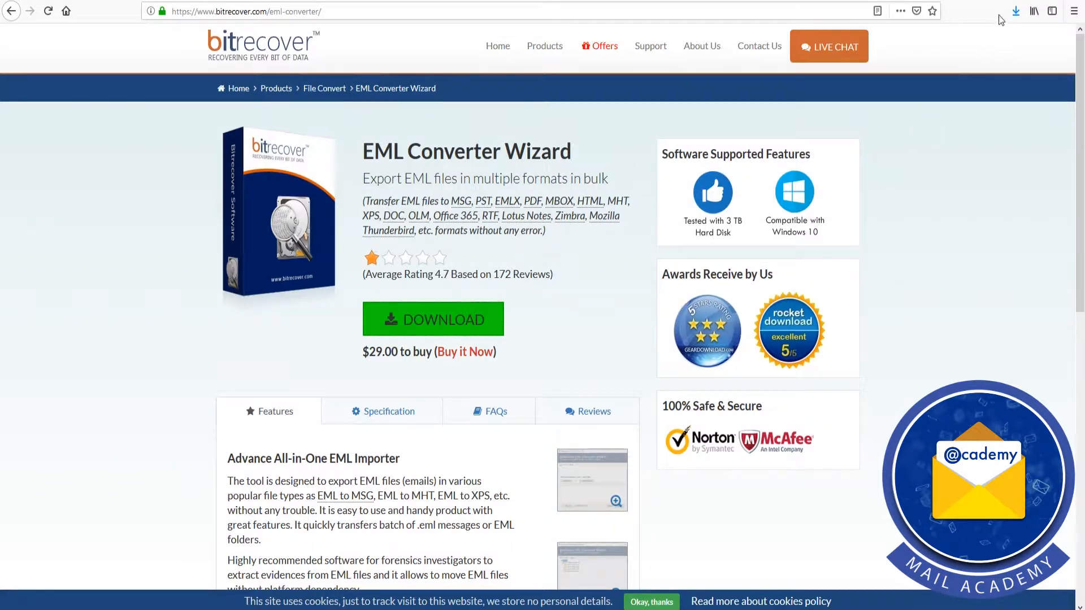
left_click(1016, 11)
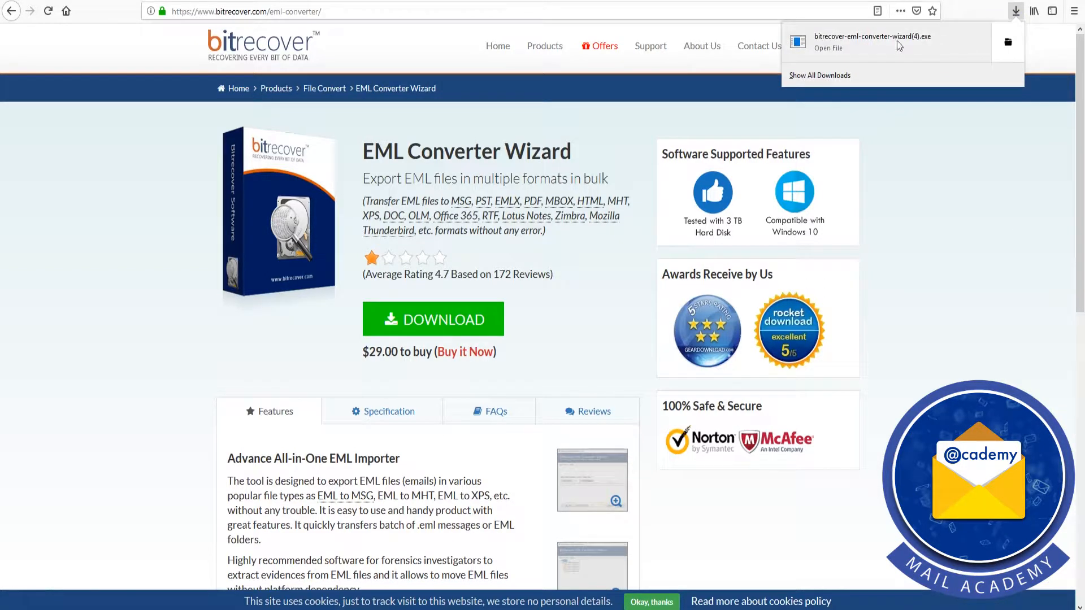
left_click(829, 47)
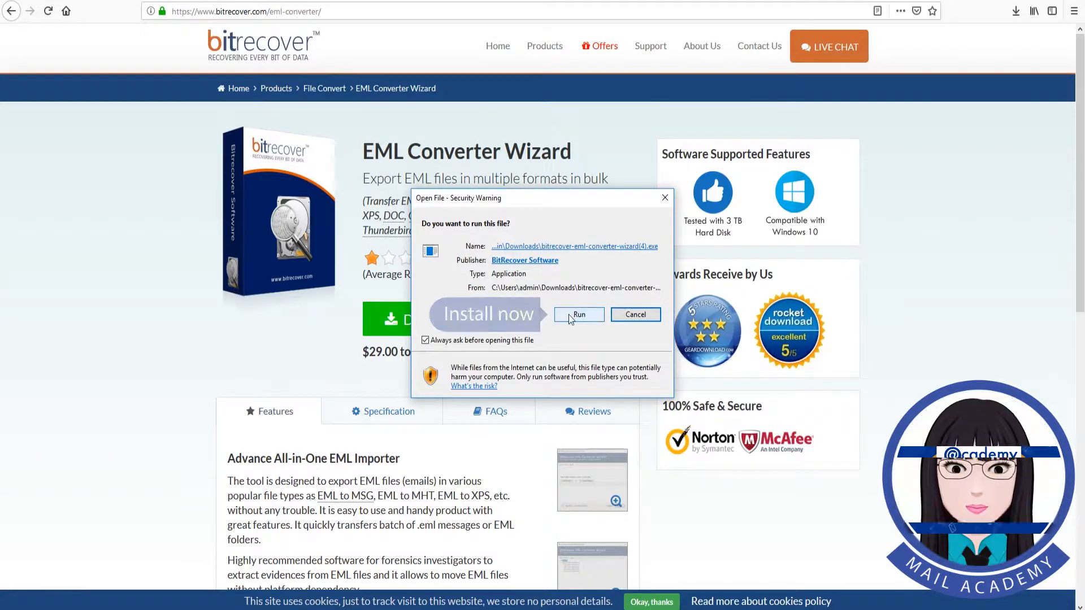
- Install the converter in English with the default folder, accepting the license, and launch it on finish
left_click(579, 314)
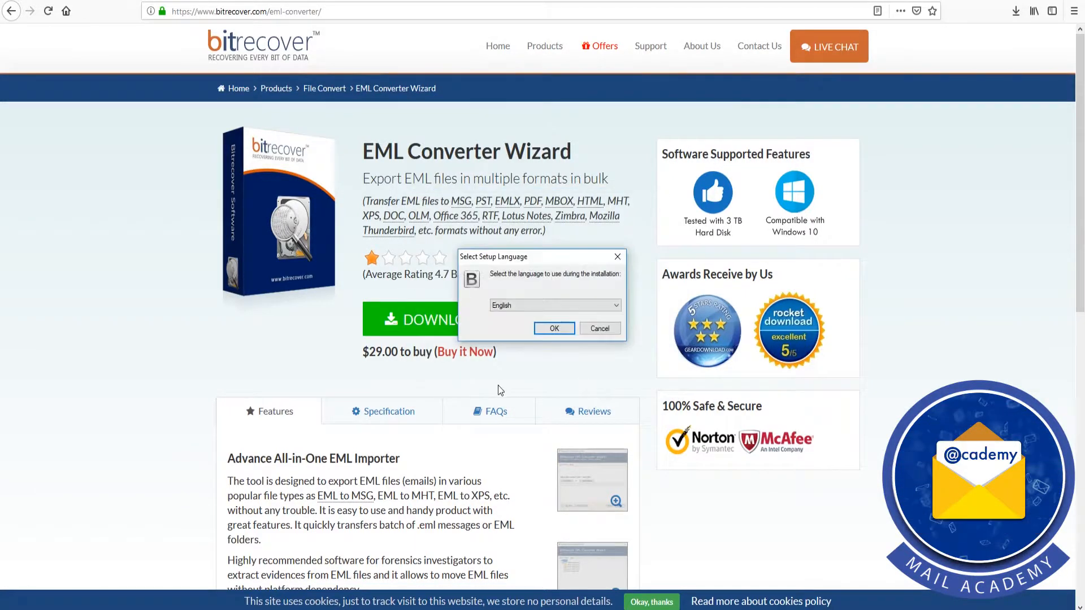
left_click(553, 328)
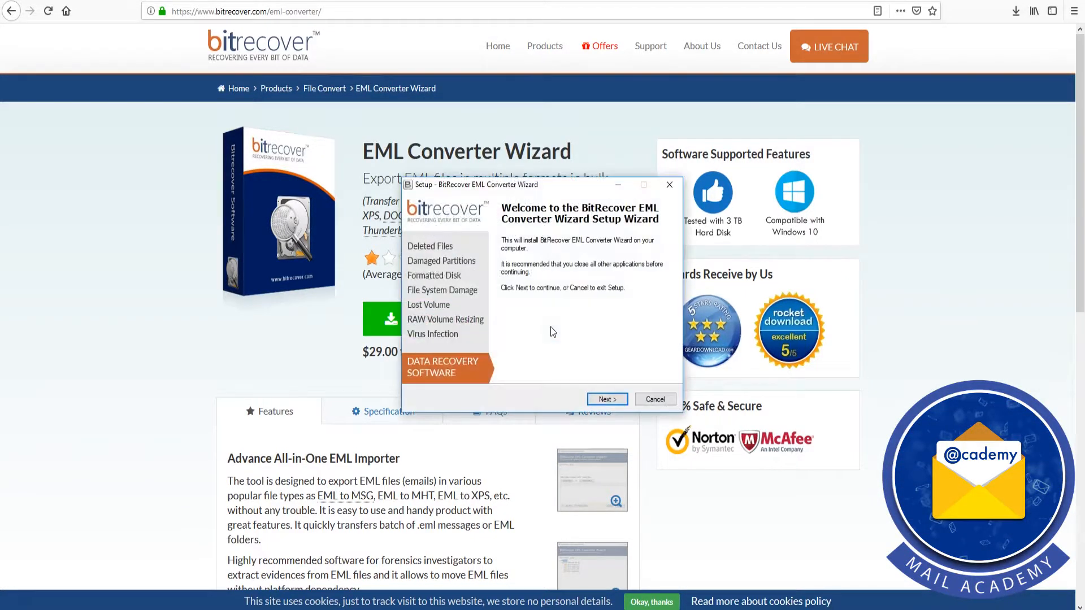
left_click(605, 399)
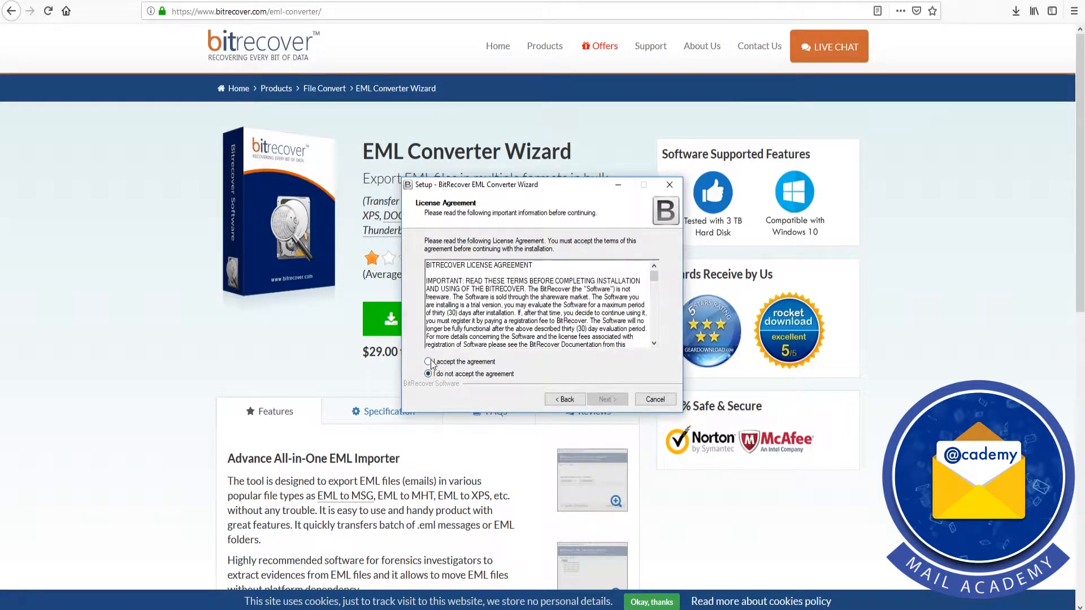
left_click(429, 362)
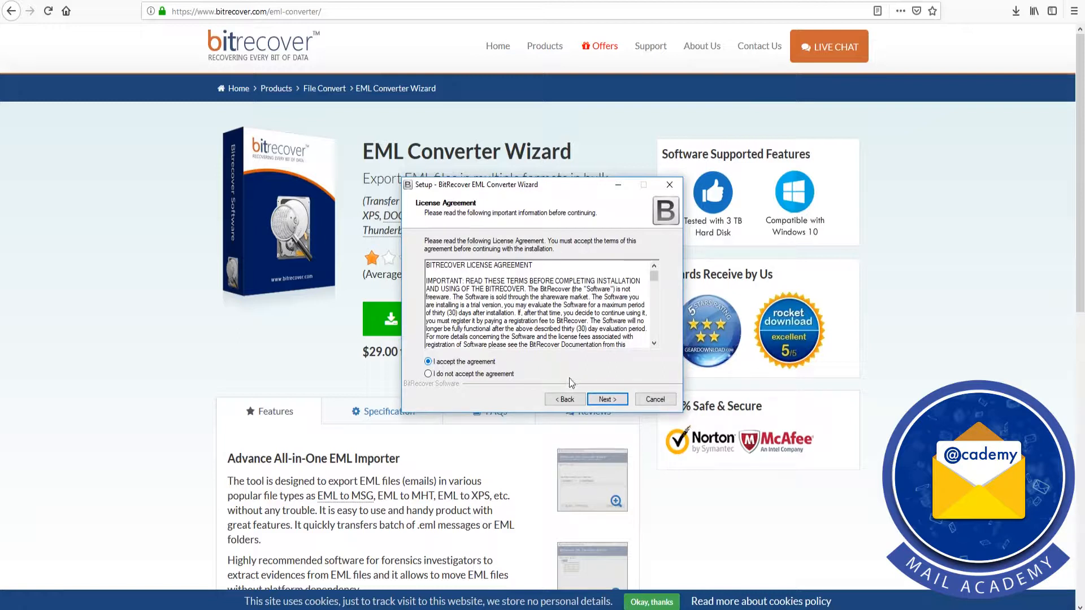
left_click(606, 399)
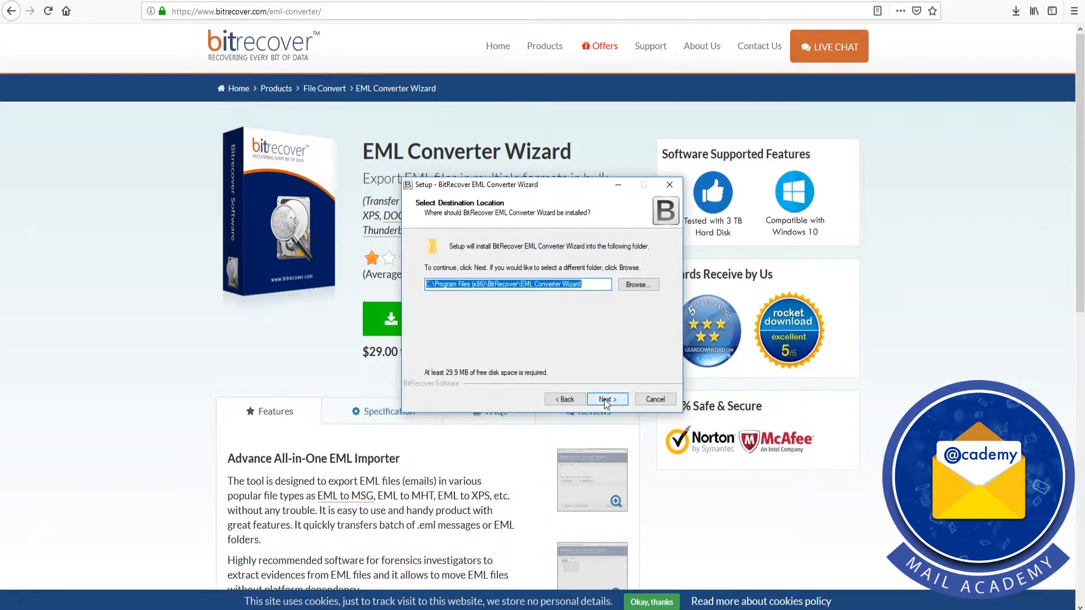
left_click(606, 399)
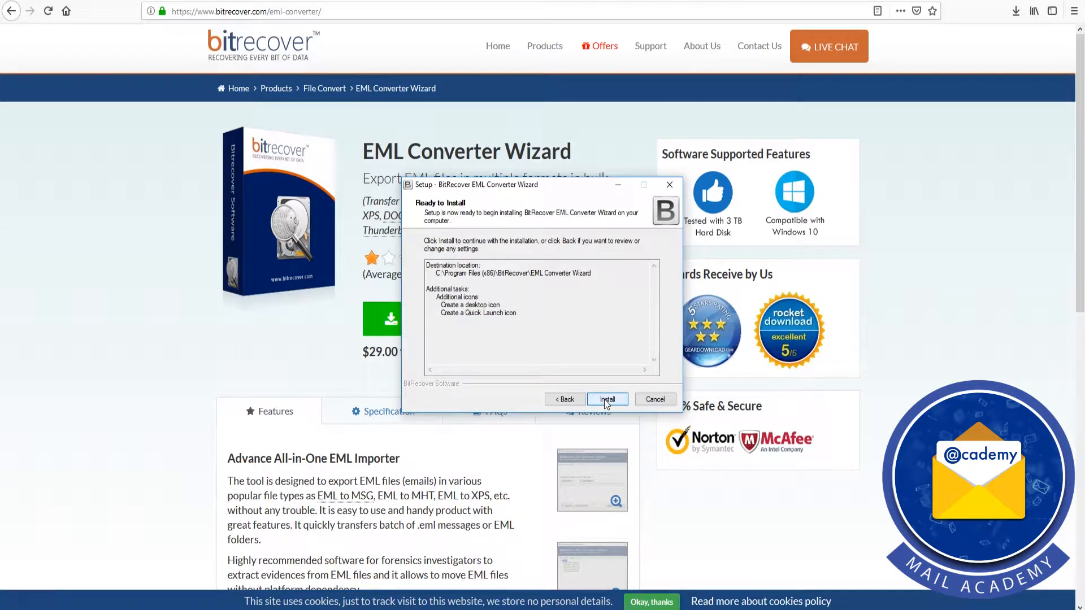
left_click(607, 399)
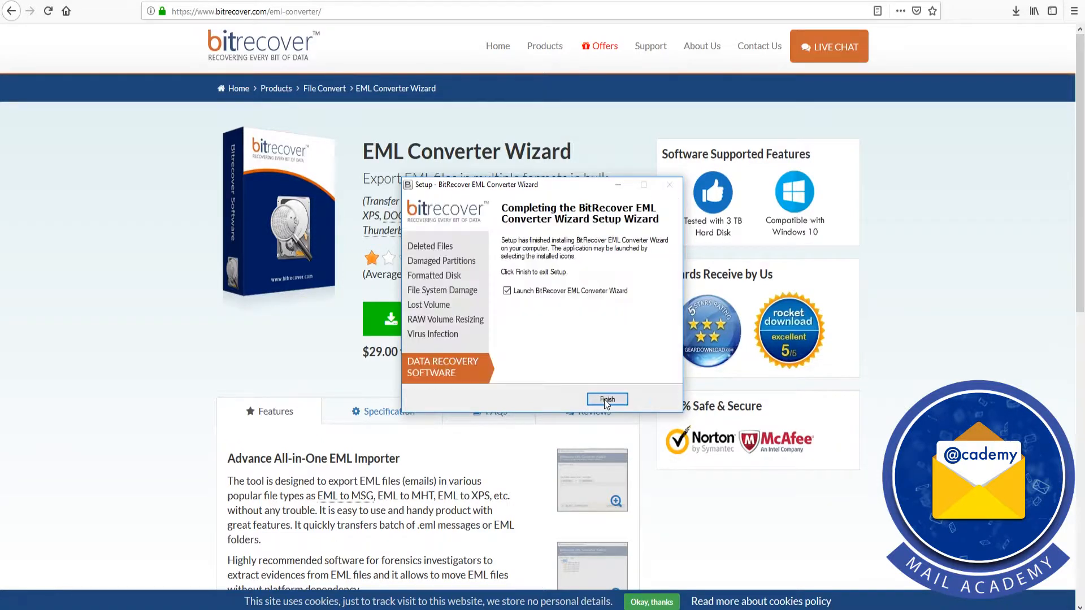
left_click(606, 399)
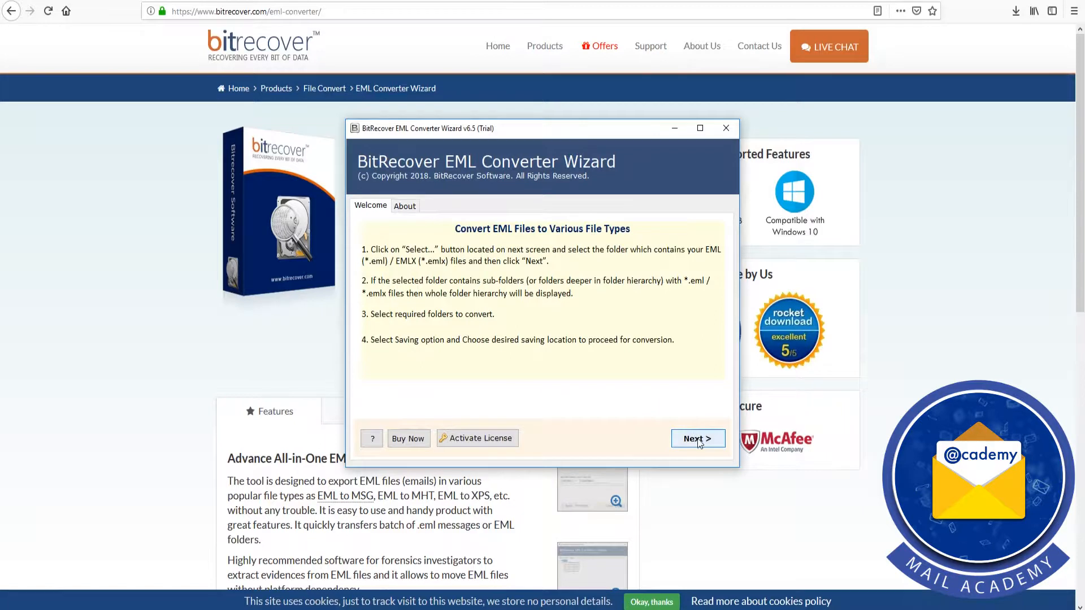
- Load all .eml files from F:\eml to pst\EML via Select Files
left_click(697, 439)
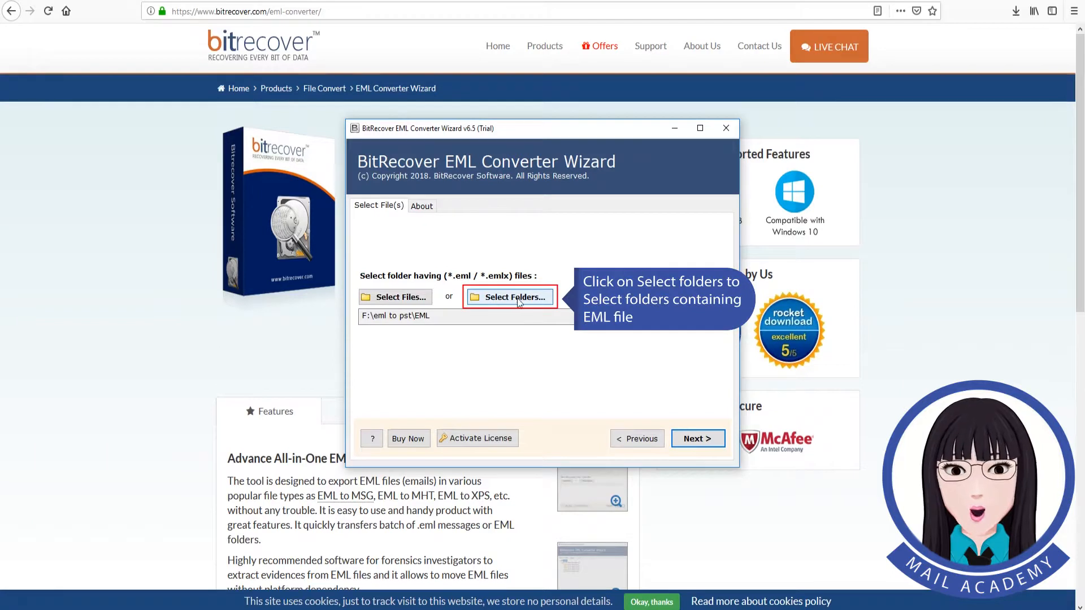
mouse_move(531, 305)
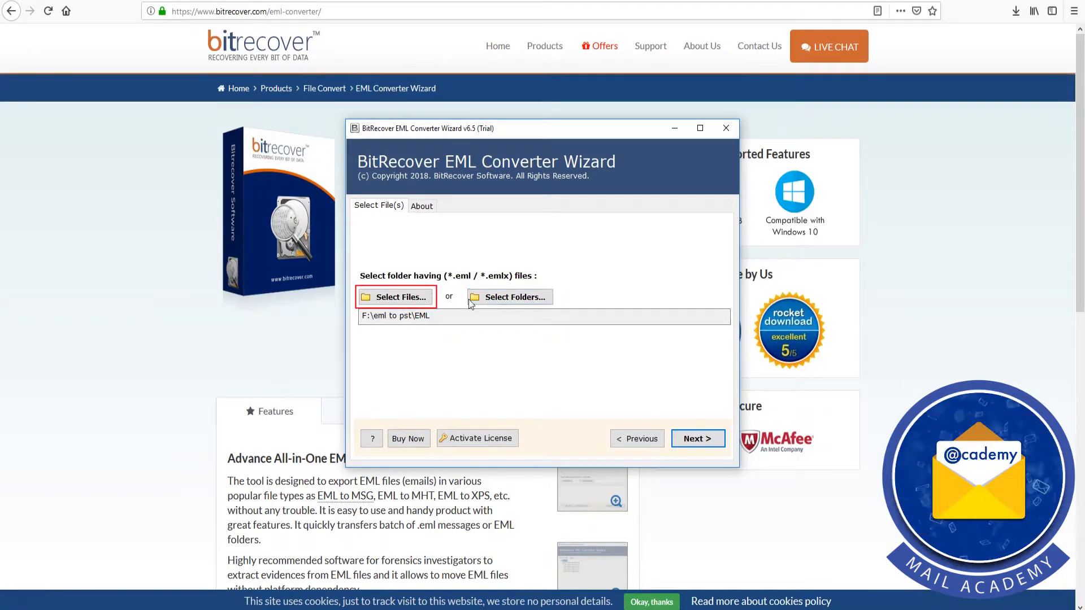
left_click(396, 297)
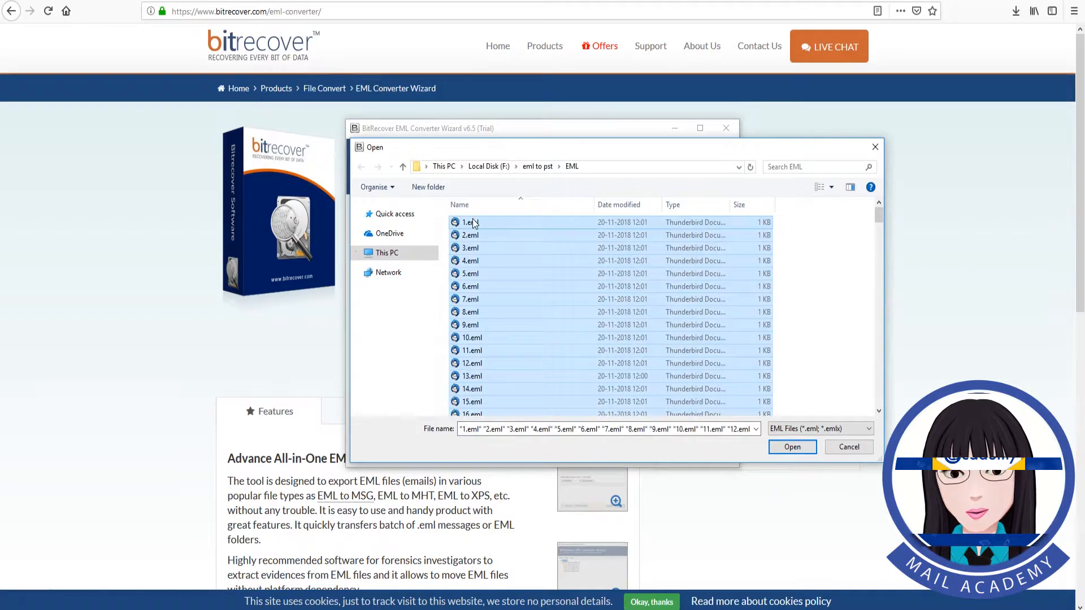
mouse_move(527, 260)
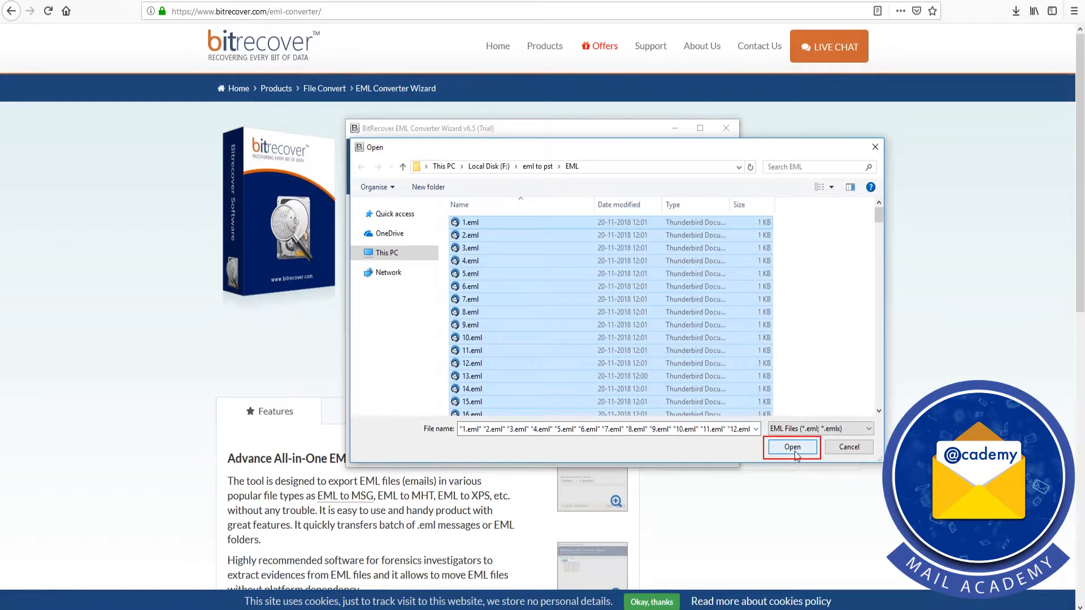
left_click(791, 447)
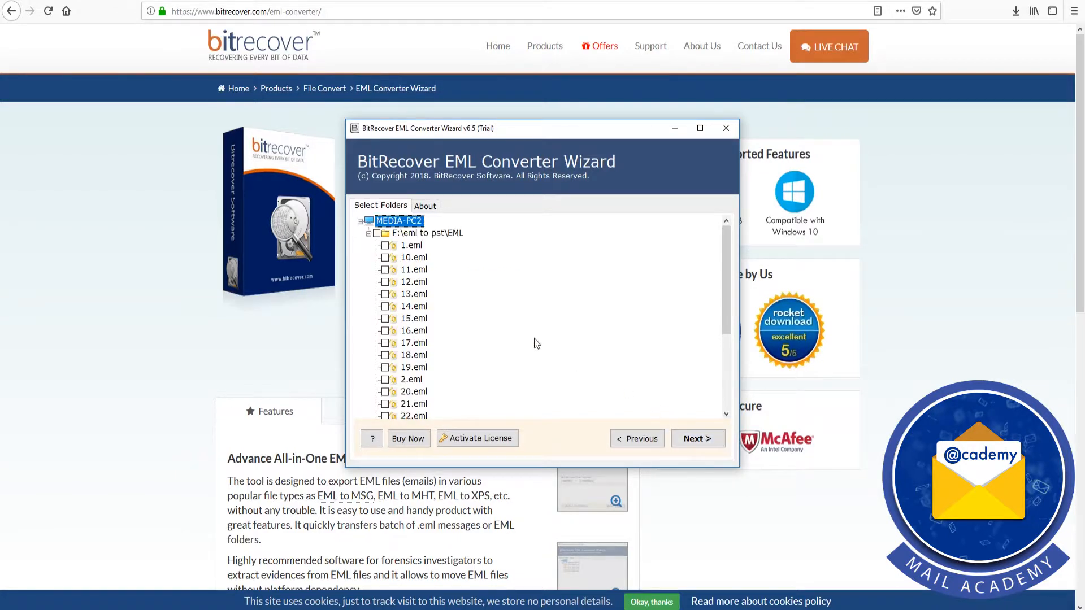
- Check the top folder node to select every EML file and proceed to saving options
left_click(377, 233)
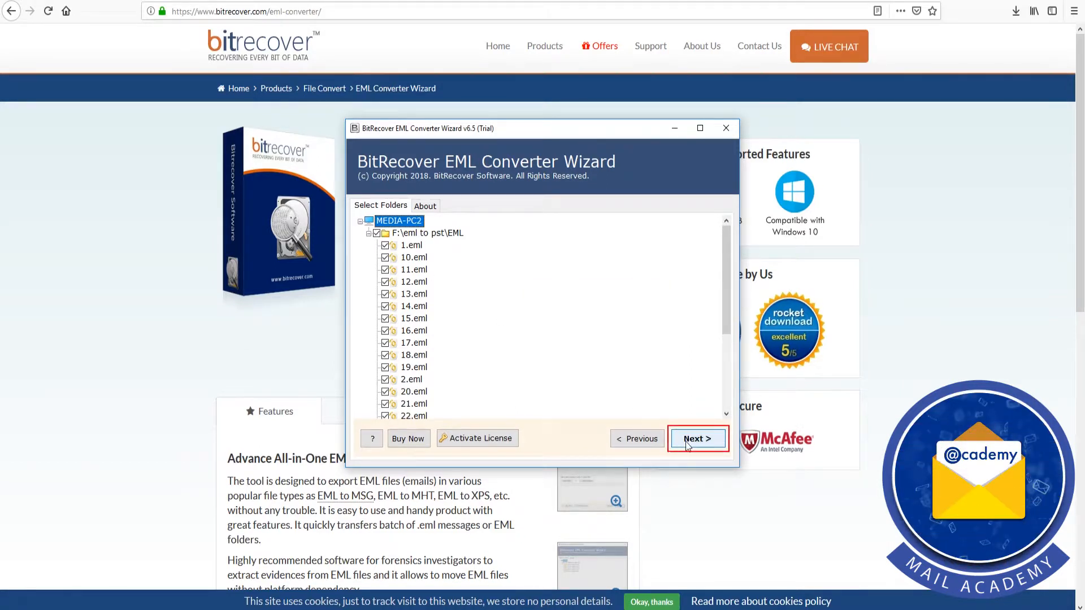
left_click(697, 439)
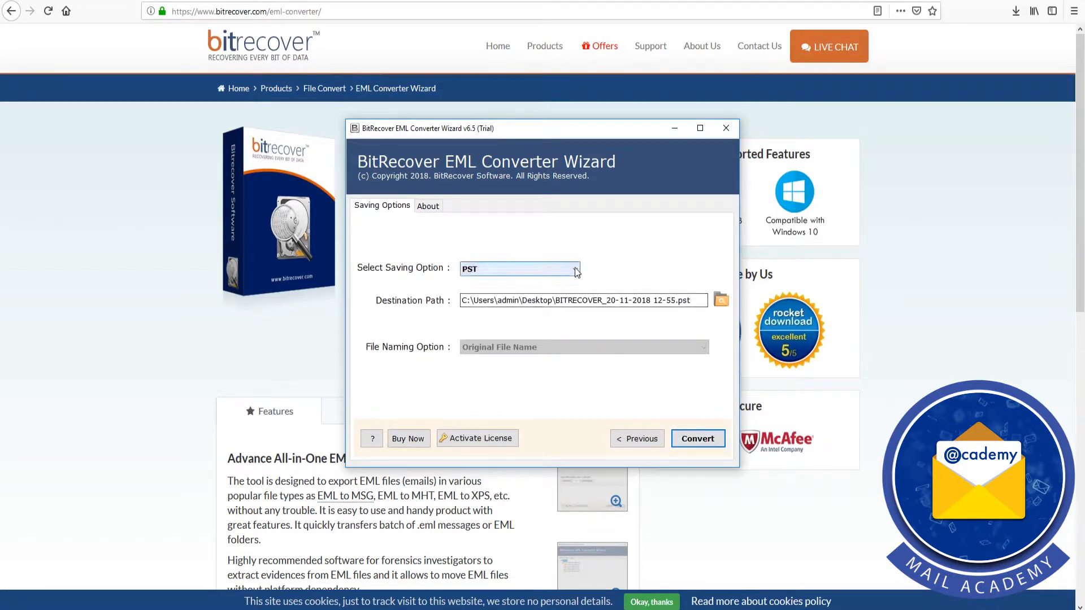
- Set output to MSG in the source folder with original file names and start conversion
left_click(573, 269)
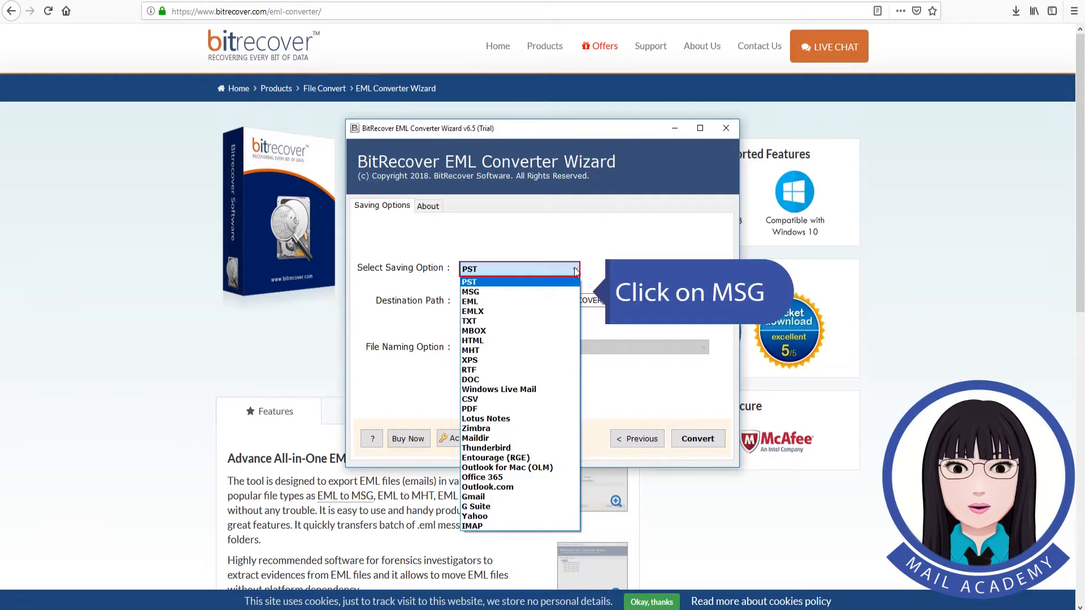
left_click(471, 292)
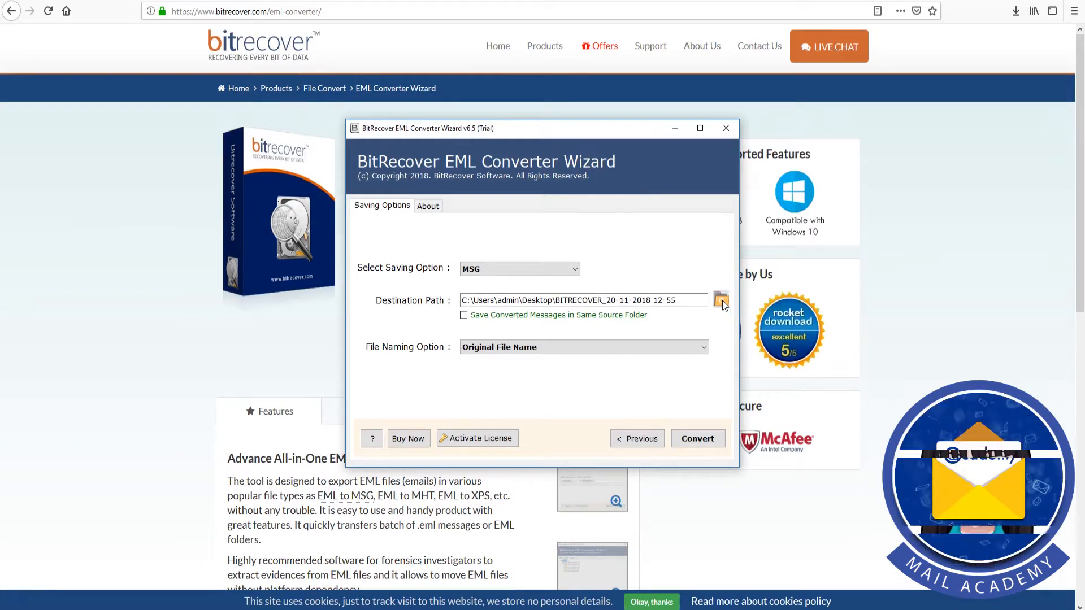
mouse_move(463, 320)
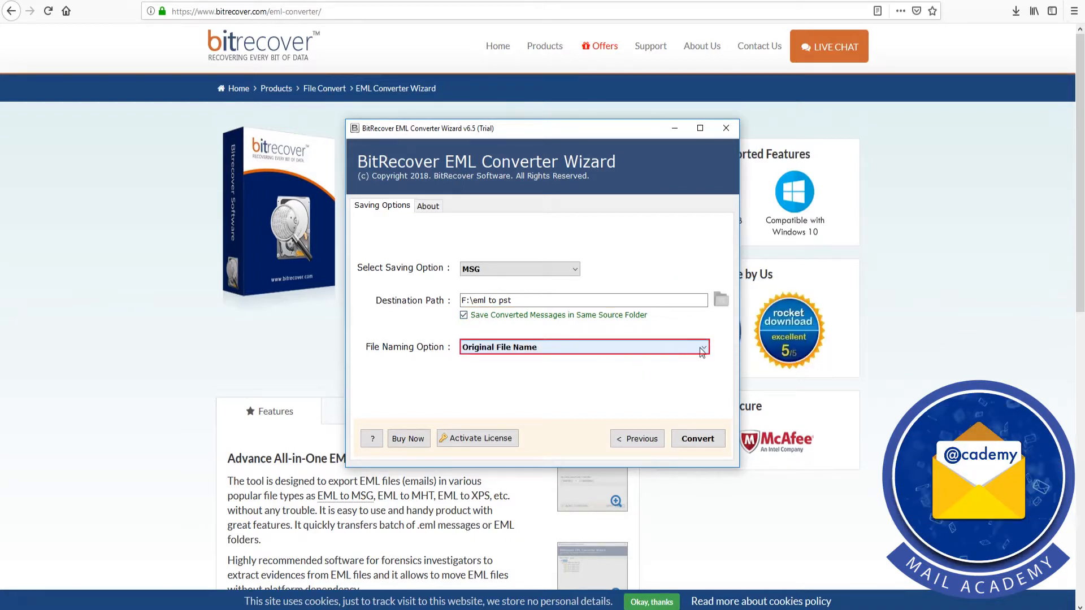
left_click(700, 347)
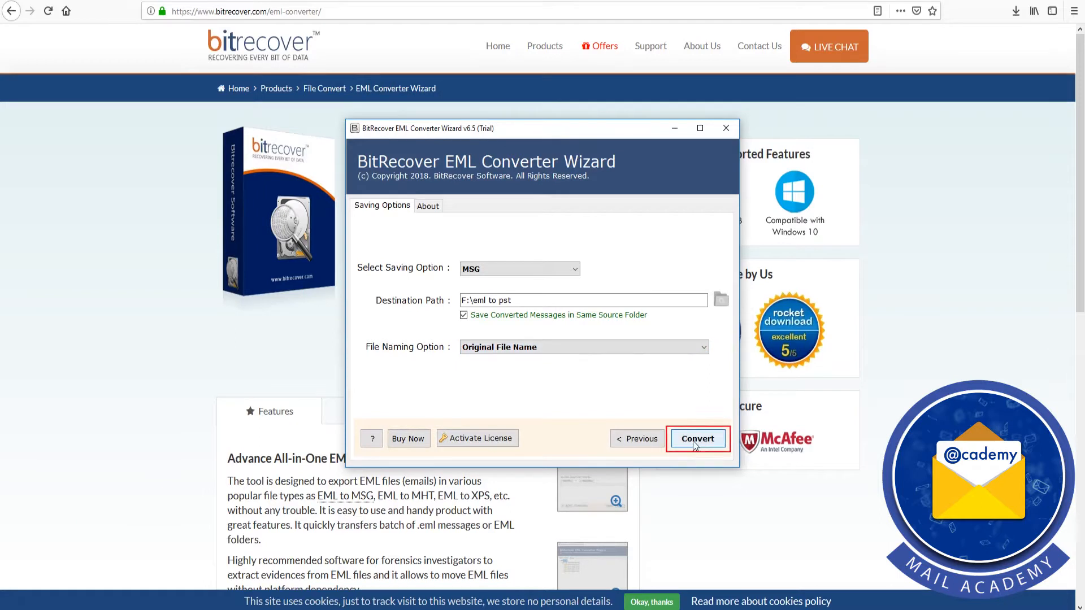
mouse_move(707, 446)
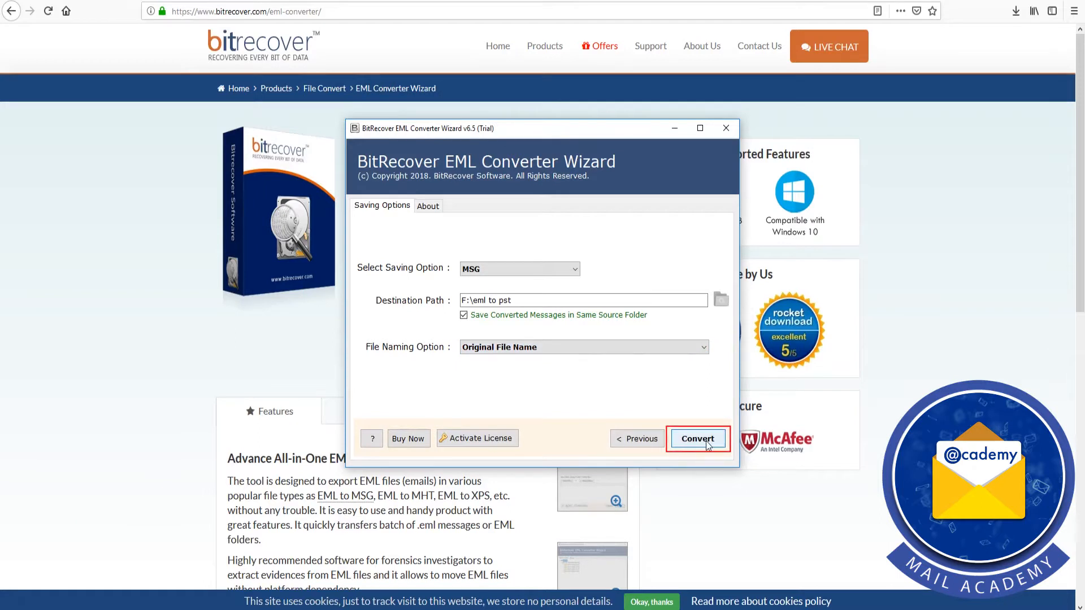
left_click(697, 438)
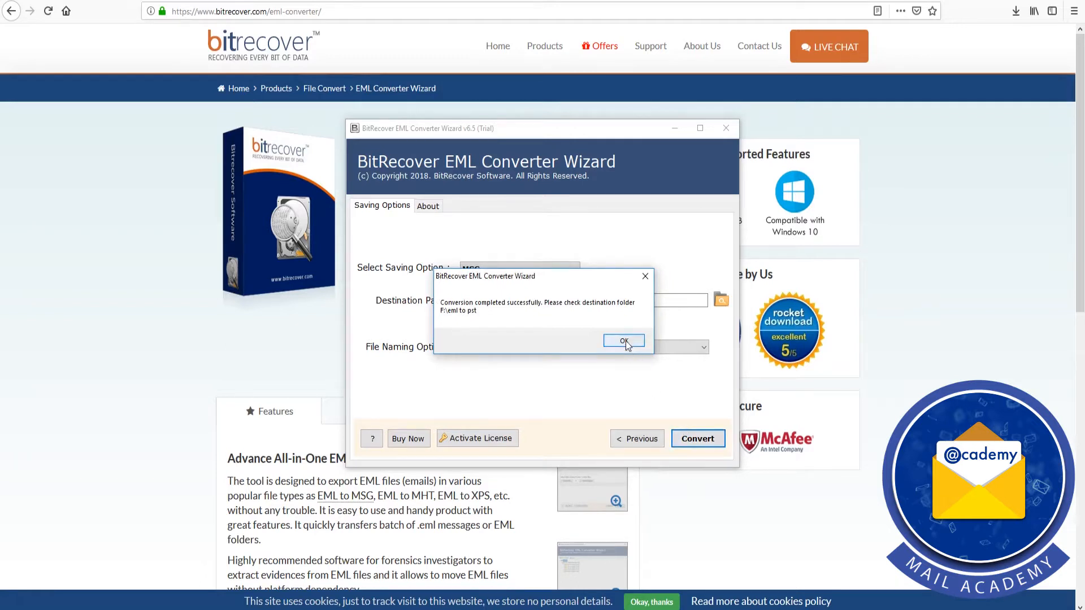
- Dismiss the conversion-completed and trial-edition notices
left_click(624, 341)
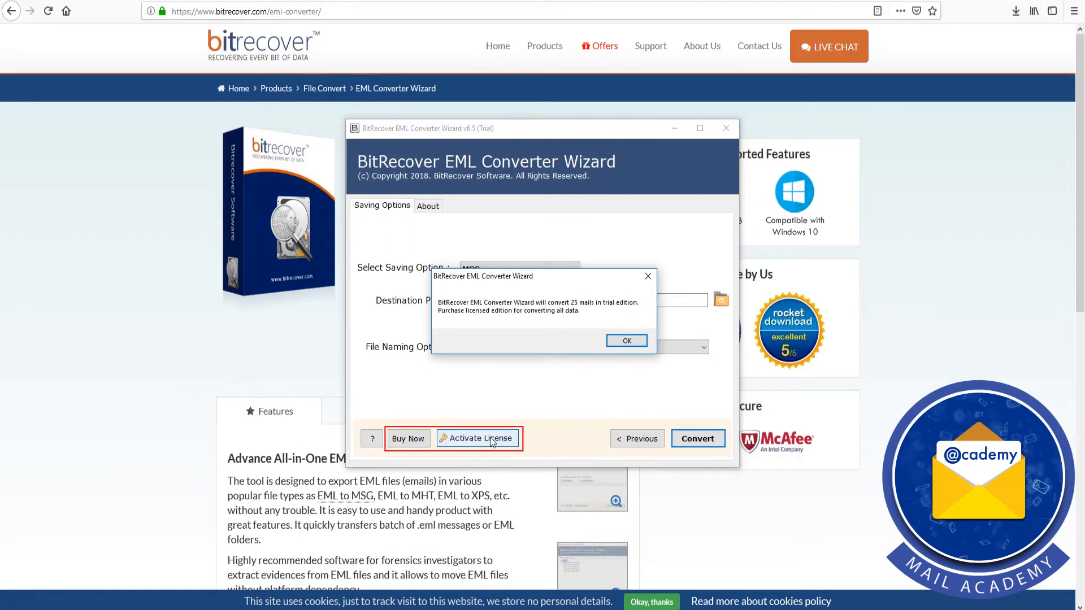
mouse_move(627, 341)
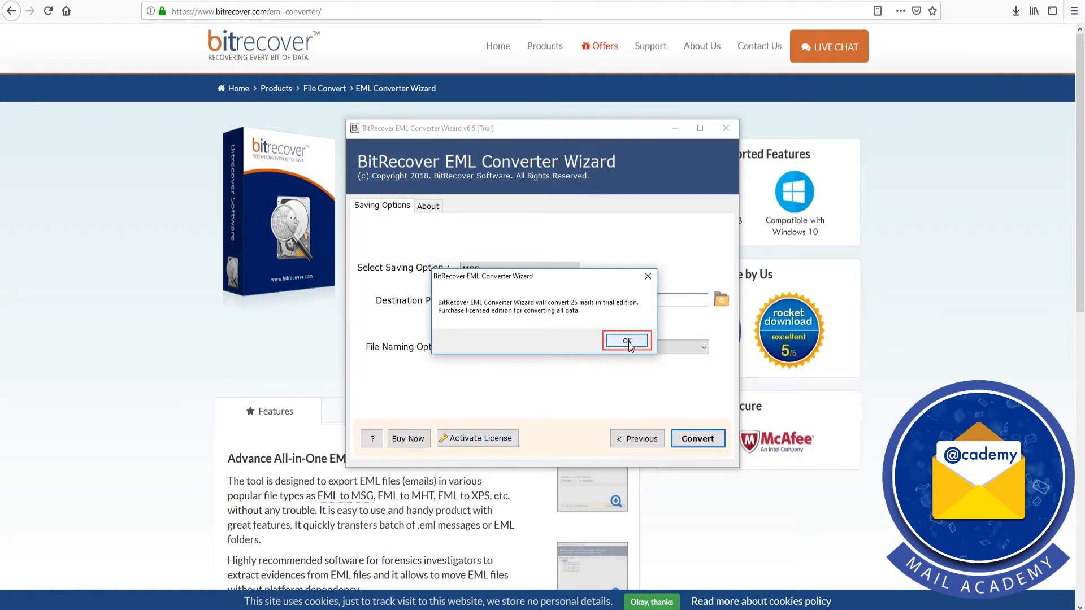
left_click(625, 341)
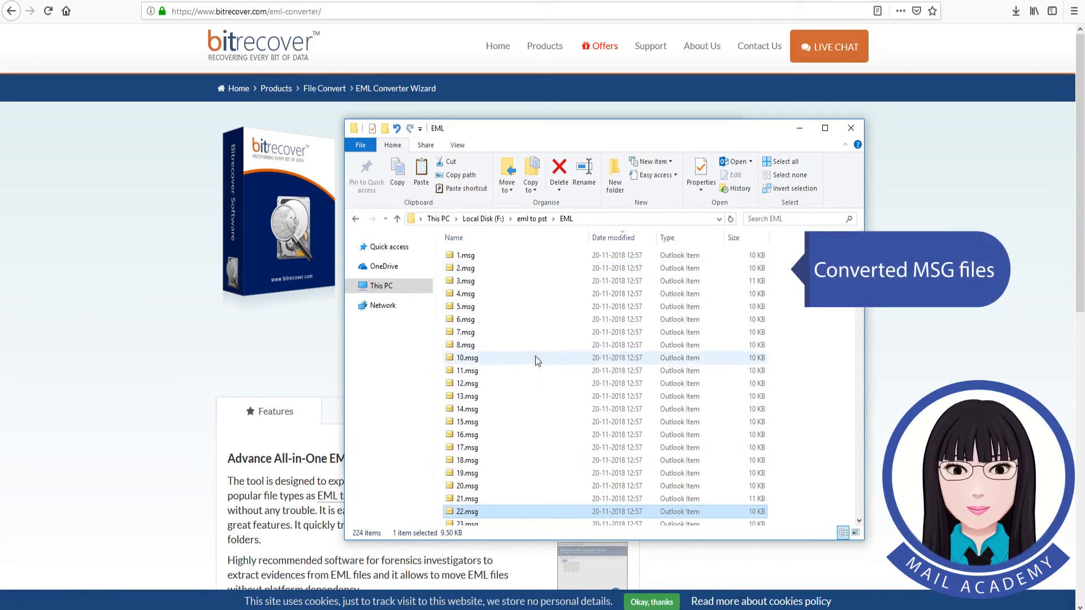
mouse_move(535, 359)
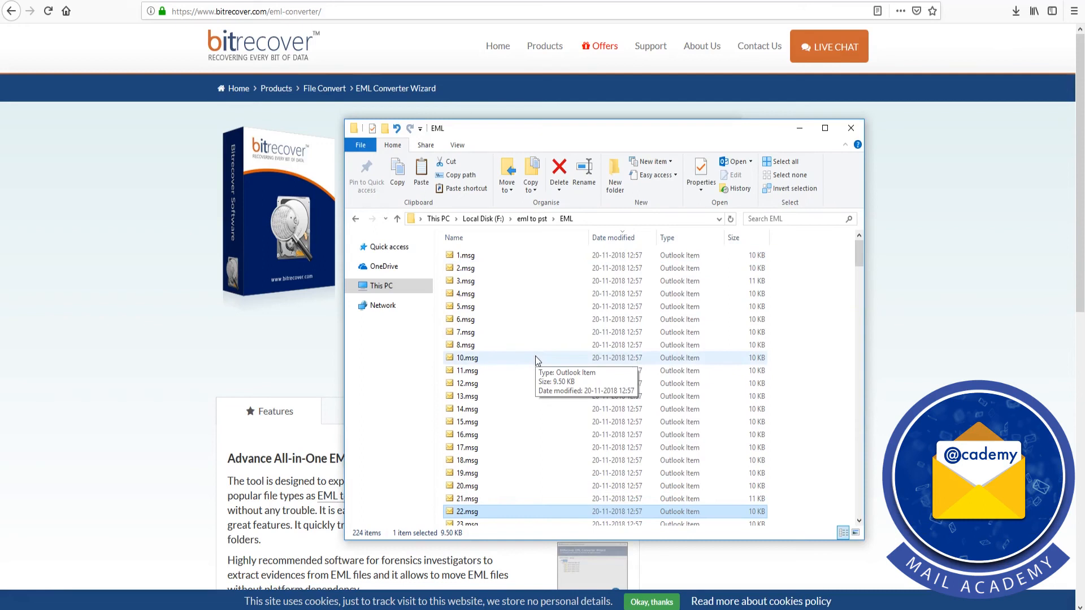
mouse_move(537, 288)
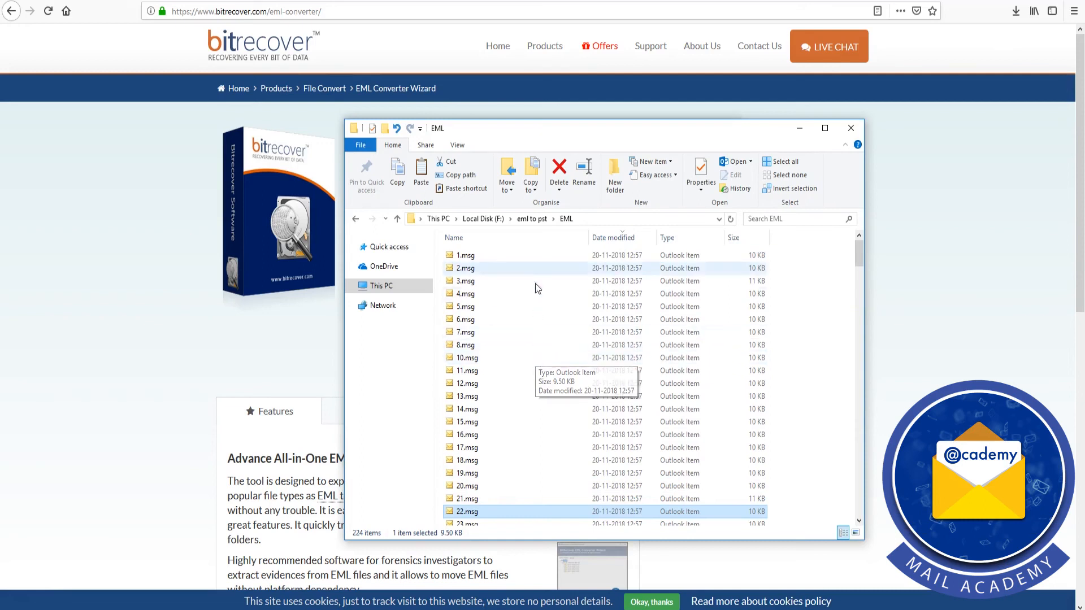